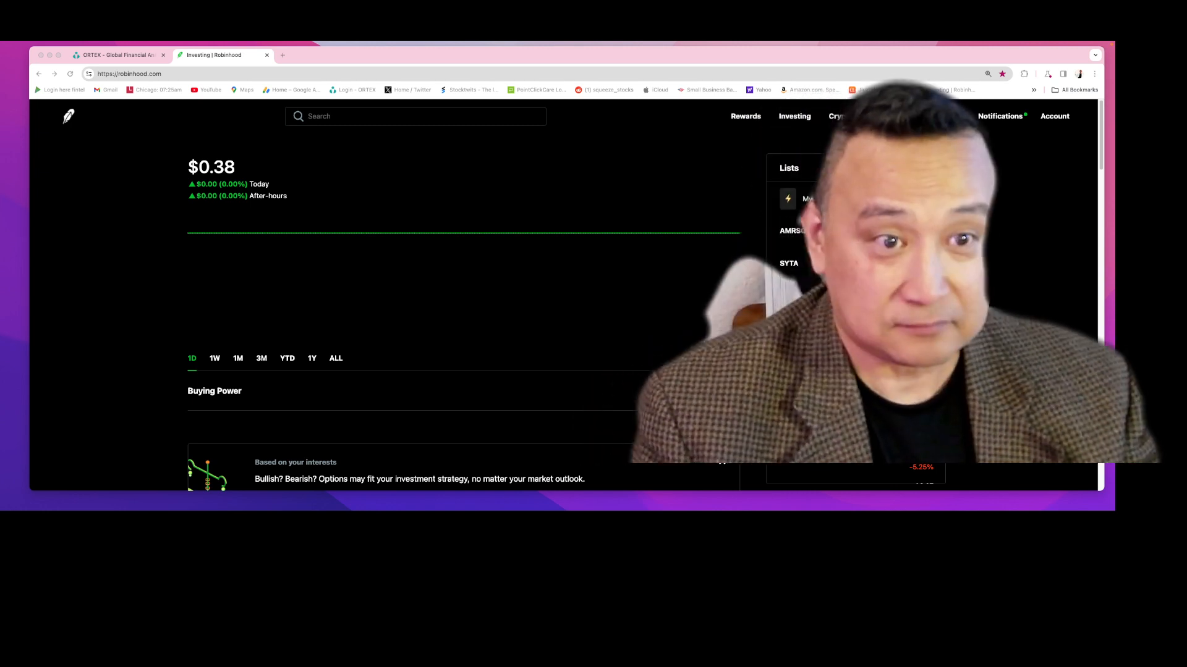
Search Robinhood for LCID and load the Lucid Group stock page at $5.13.
left_click(415, 116)
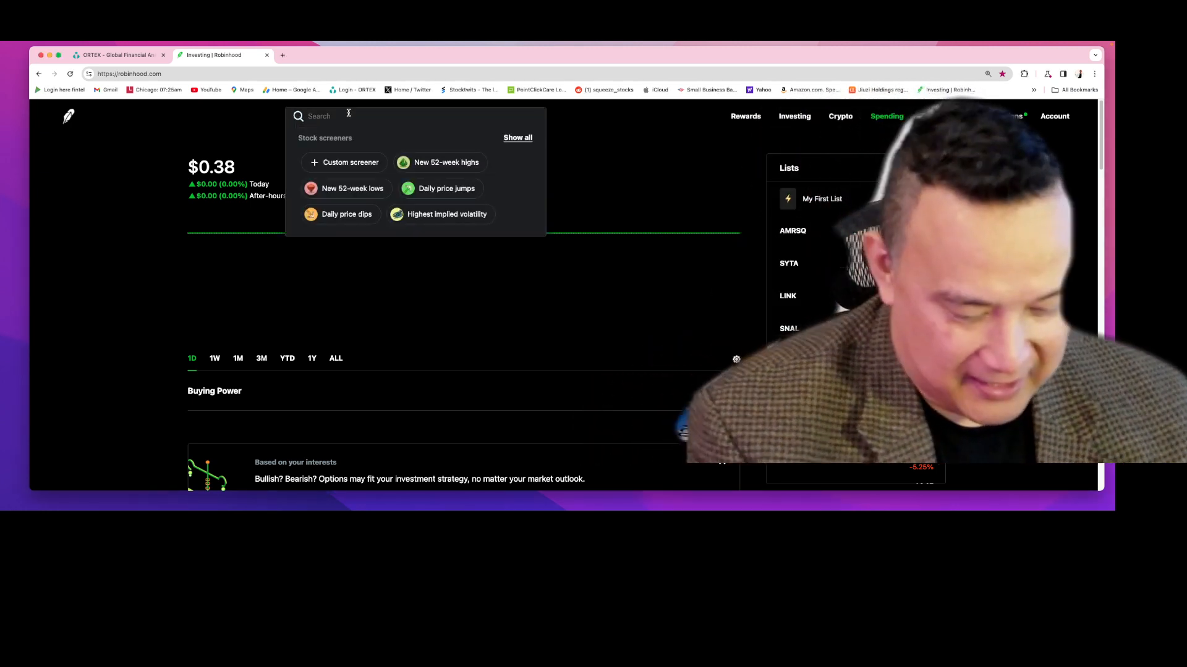
type("LCID")
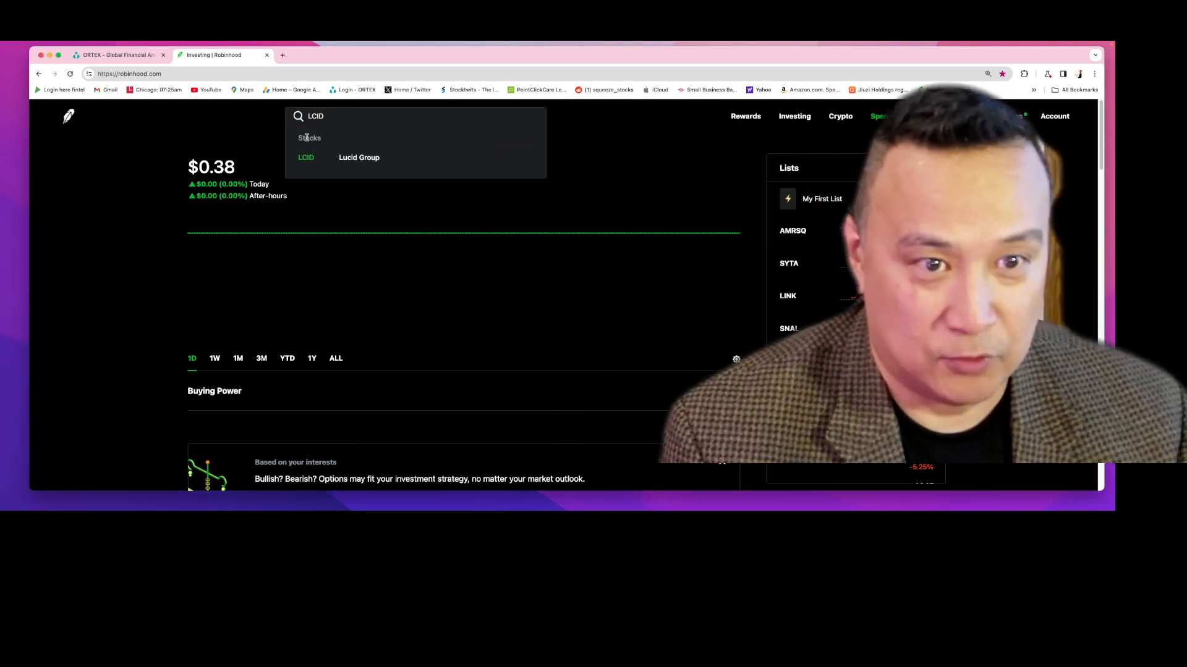
left_click(358, 157)
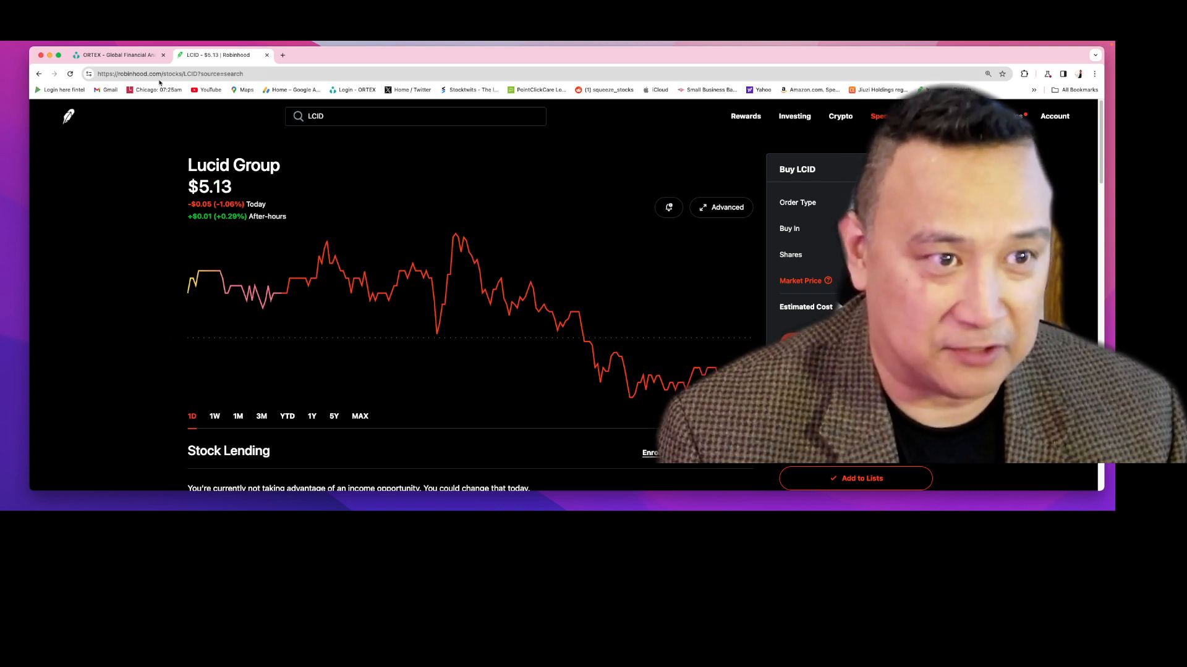
mouse_move(96, 219)
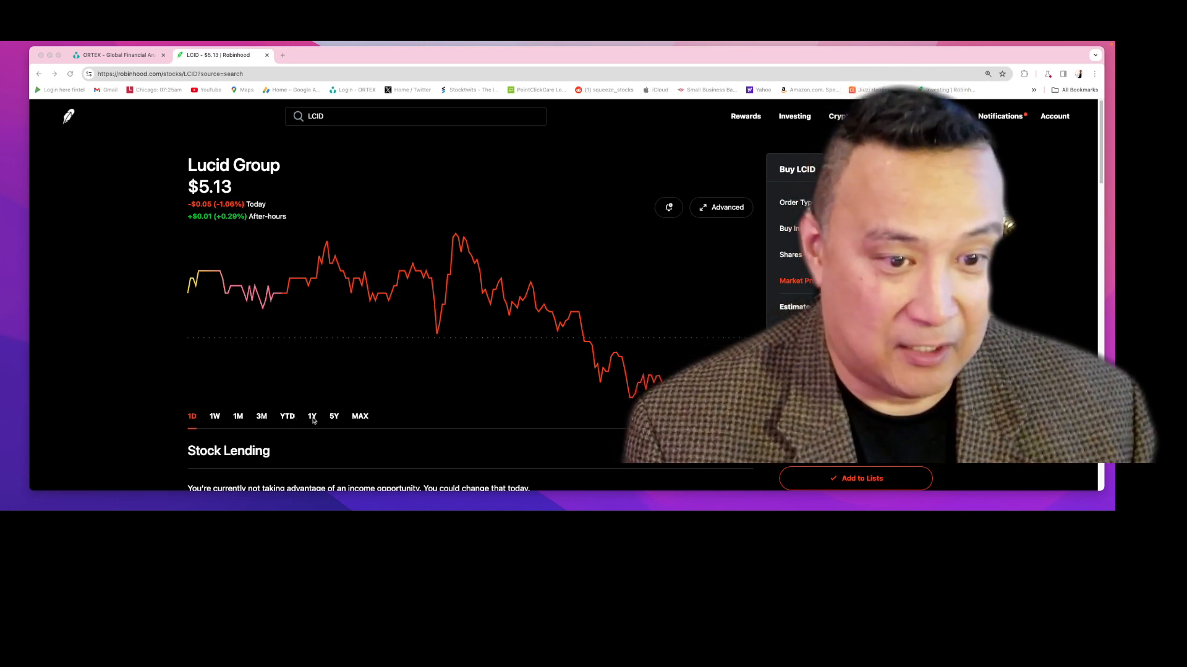
Switch the LCID chart to the 1Y range showing the $9.04 (-63.80%) decline.
left_click(312, 417)
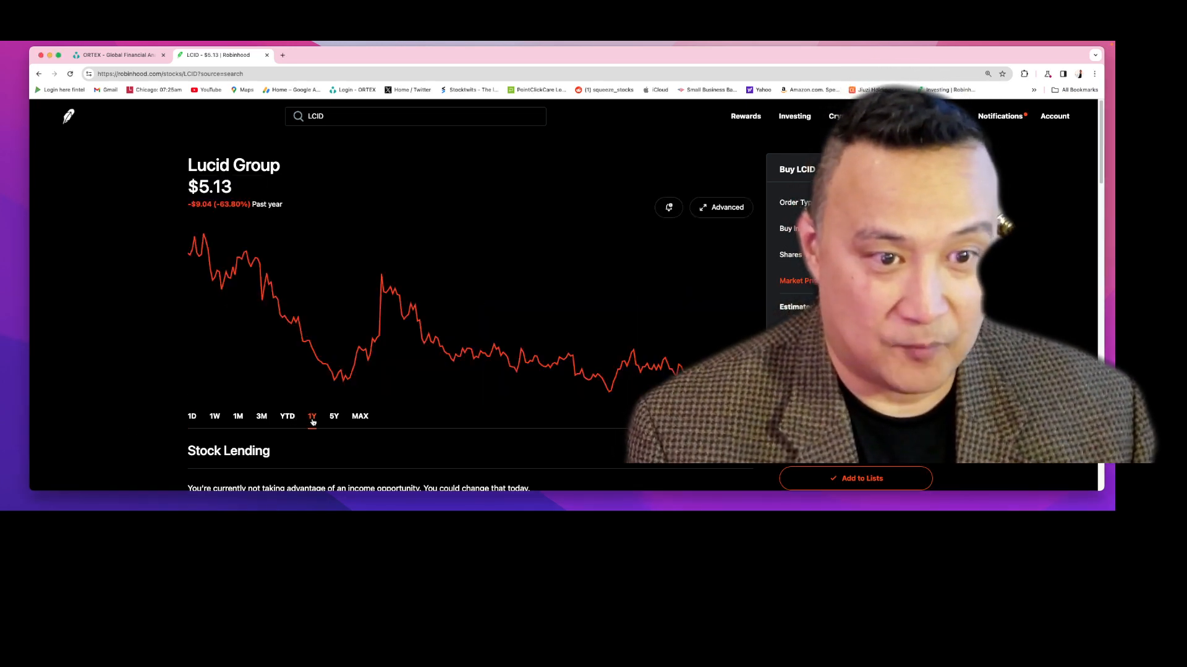
mouse_move(346, 367)
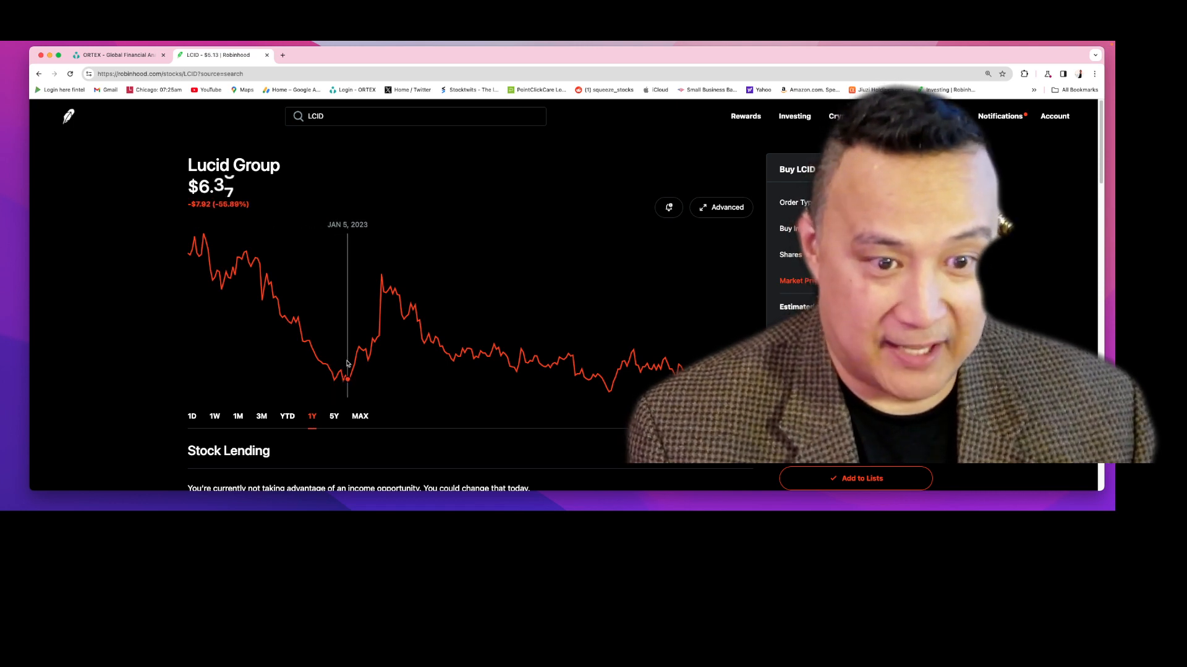
mouse_move(342, 375)
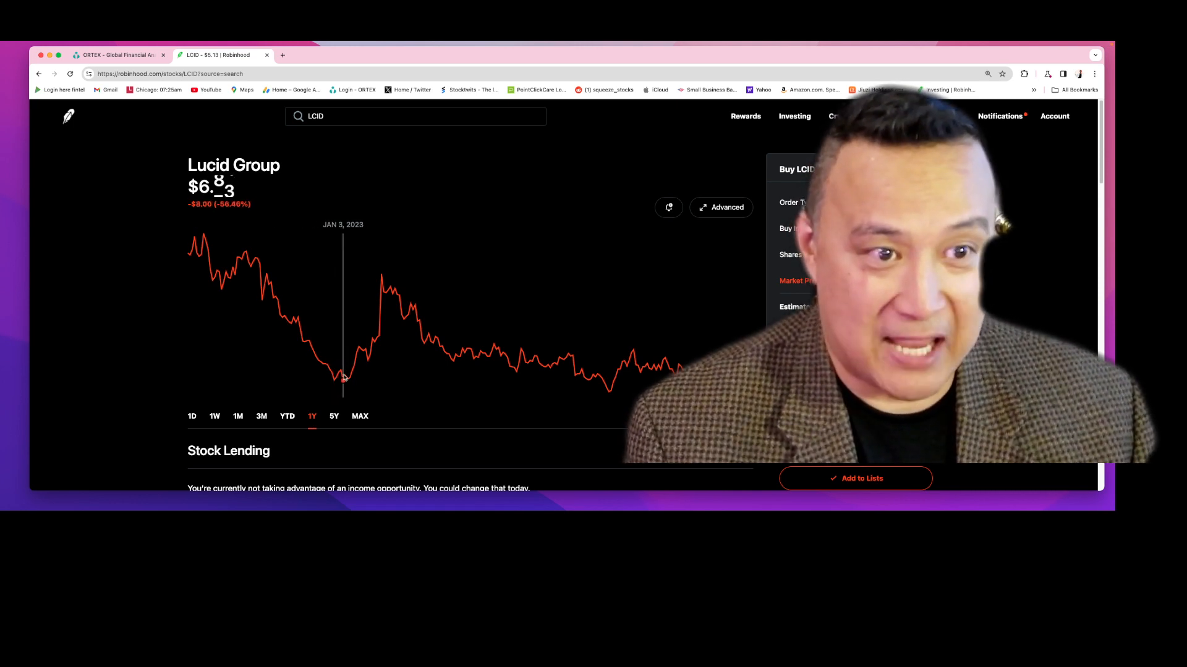
mouse_move(383, 280)
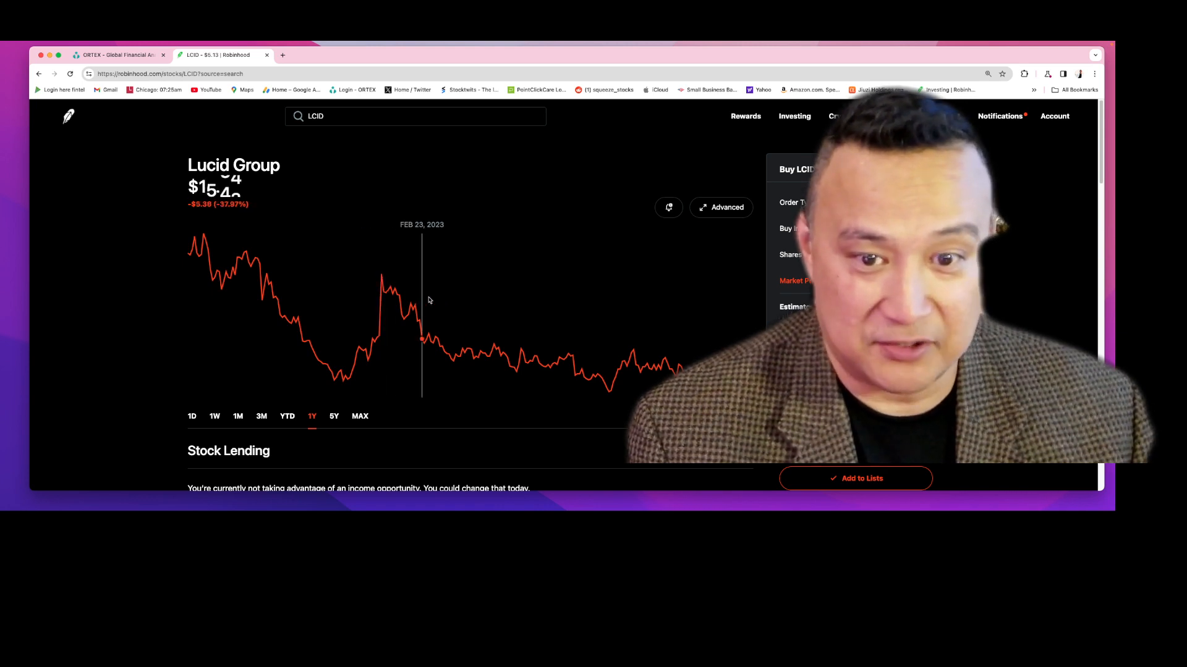
mouse_move(688, 310)
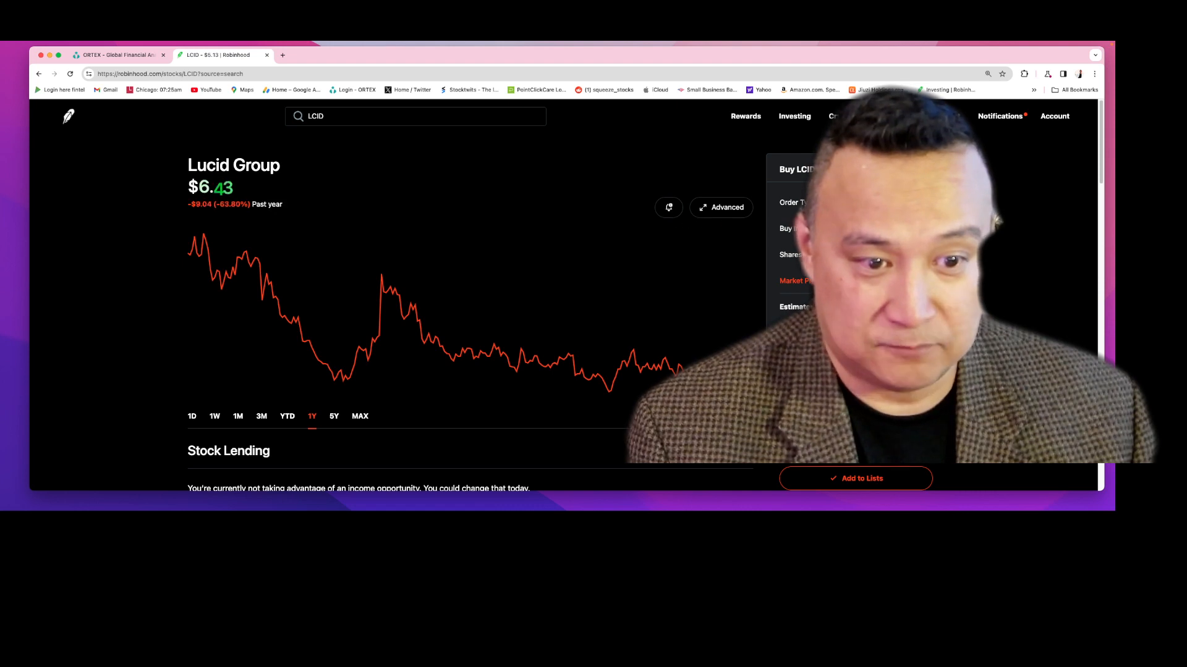
left_click(334, 415)
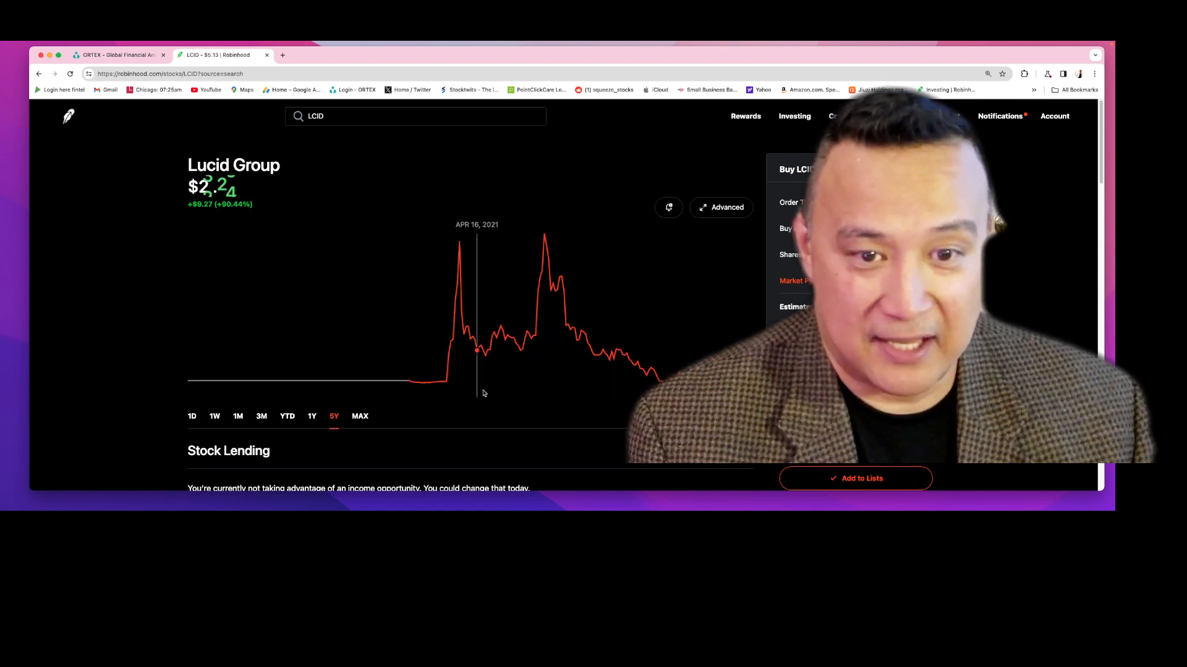
mouse_move(461, 246)
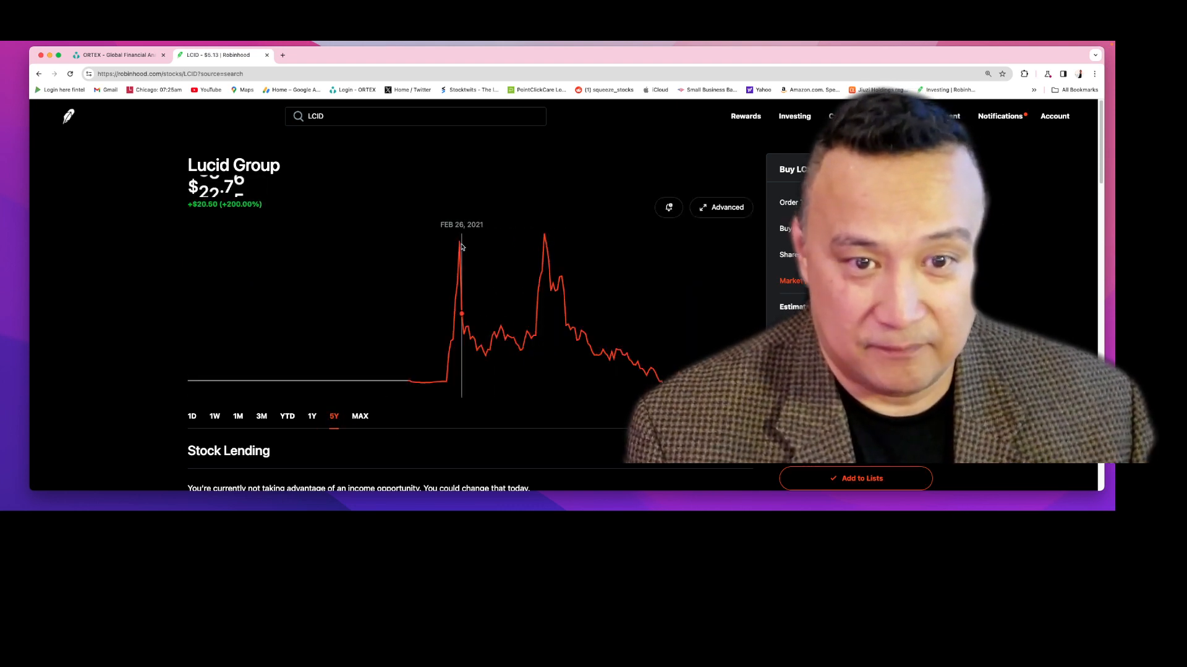
mouse_move(548, 238)
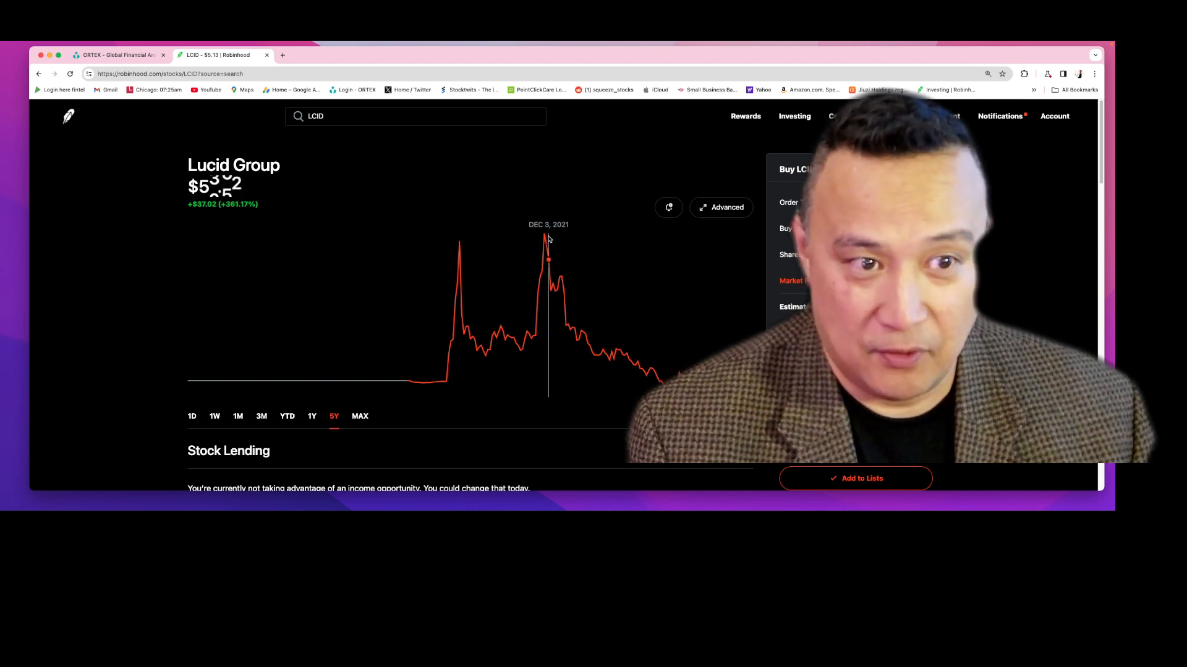
mouse_move(546, 241)
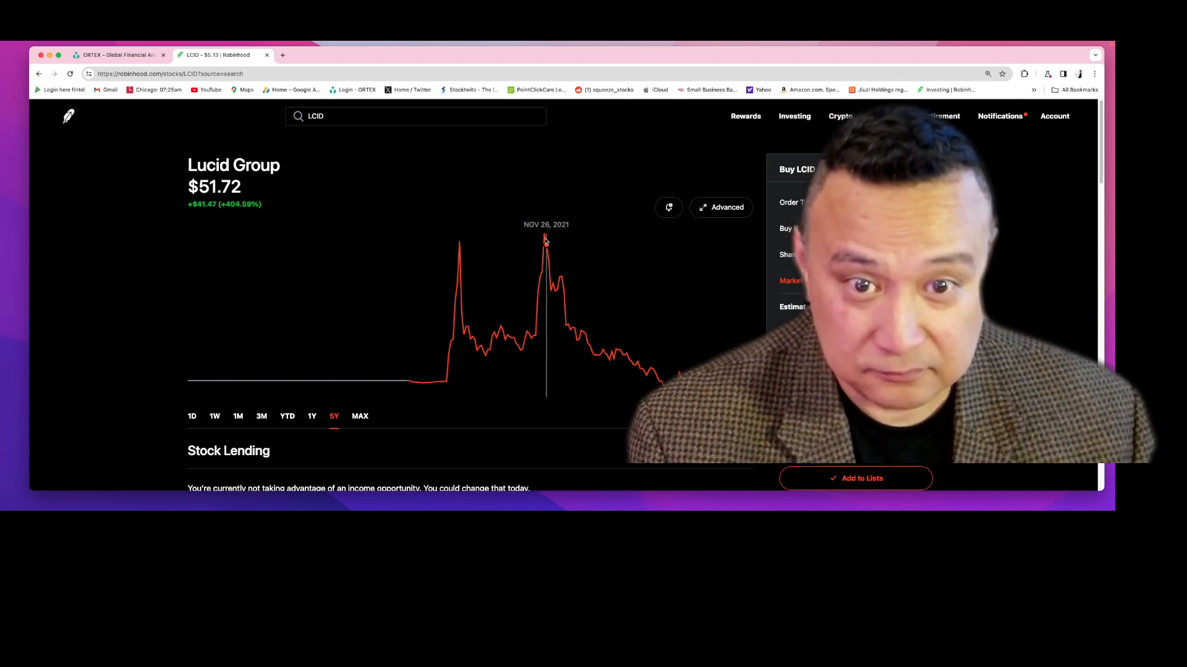
mouse_move(550, 265)
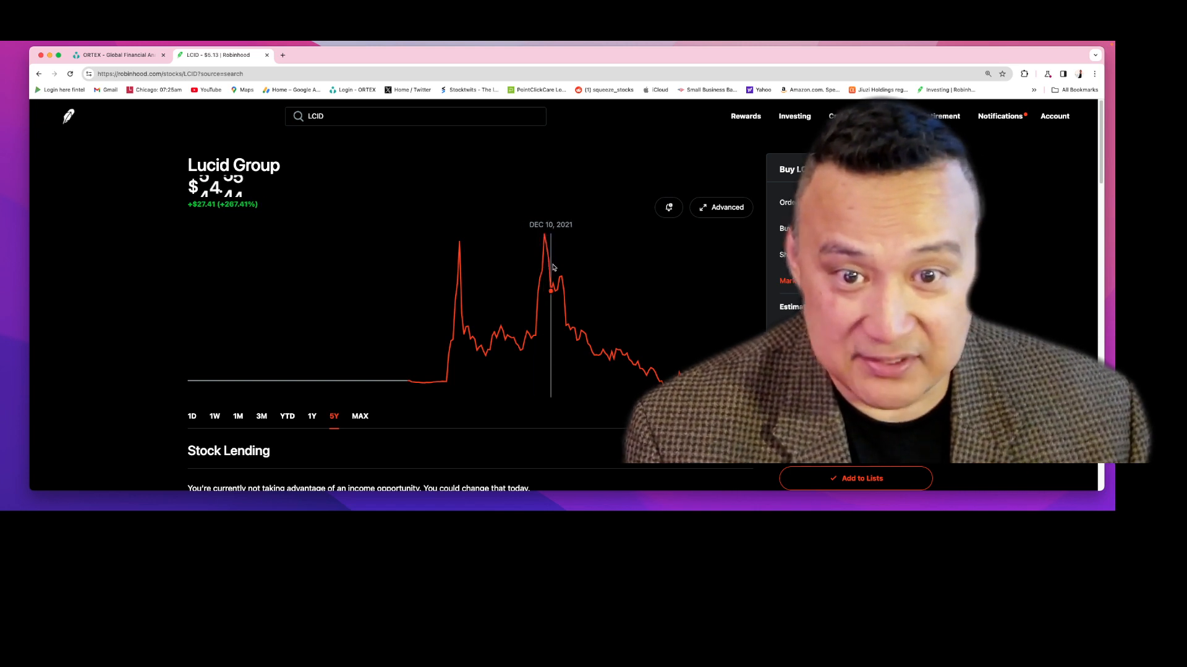
mouse_move(544, 234)
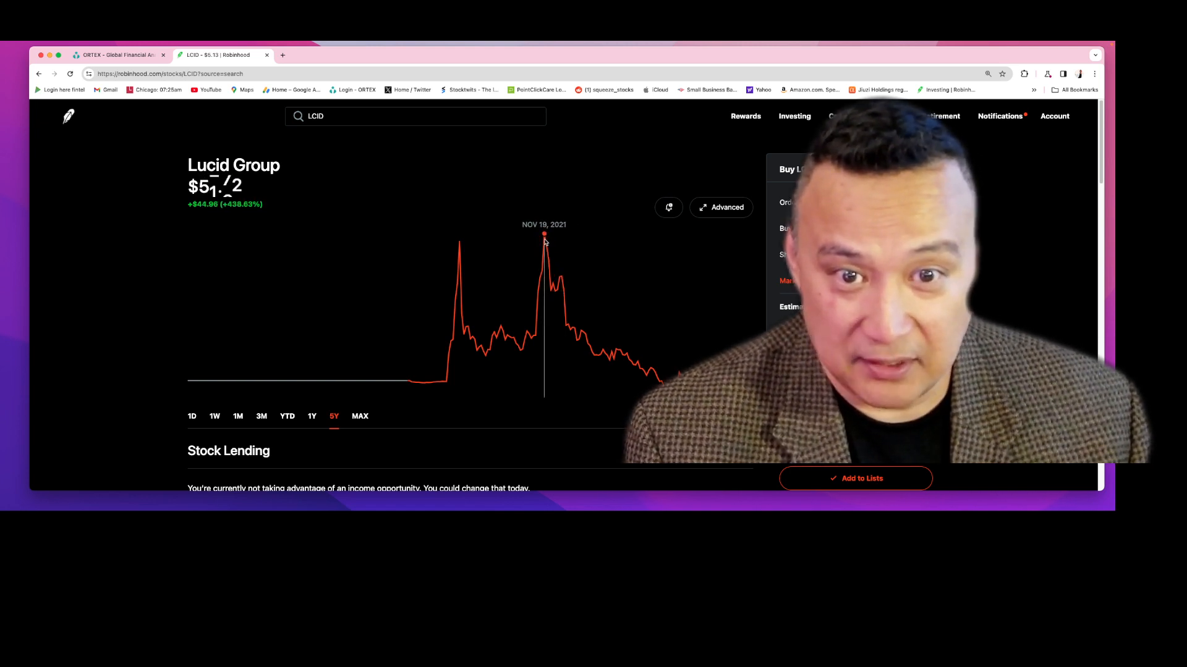
mouse_move(561, 279)
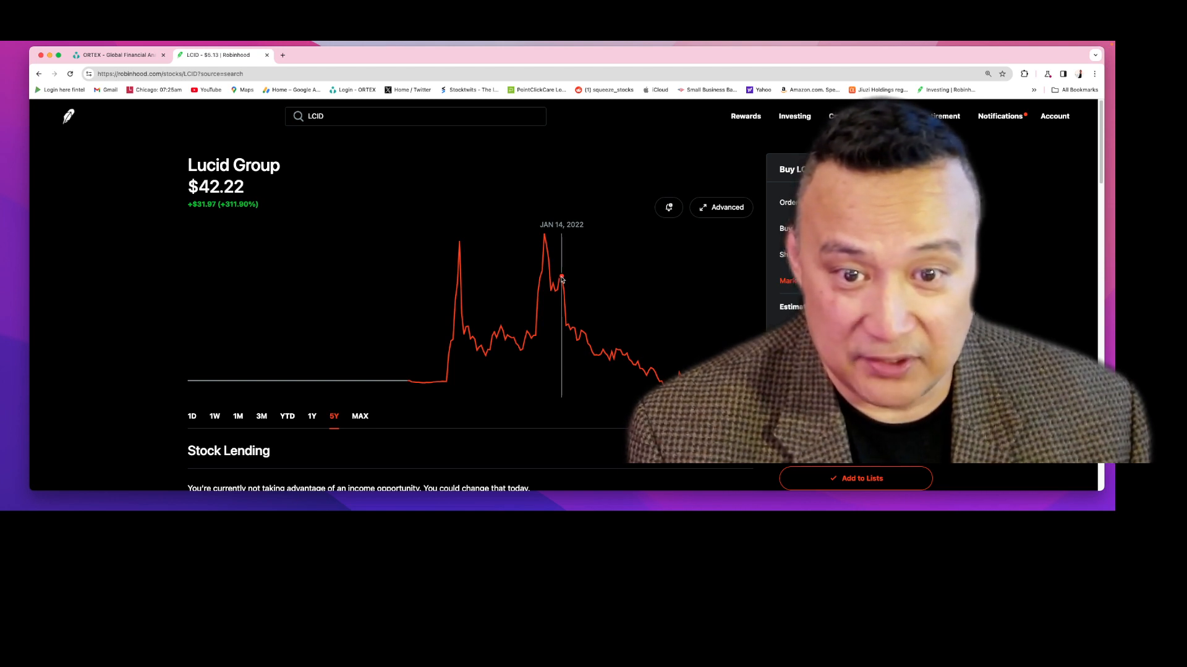
mouse_move(581, 332)
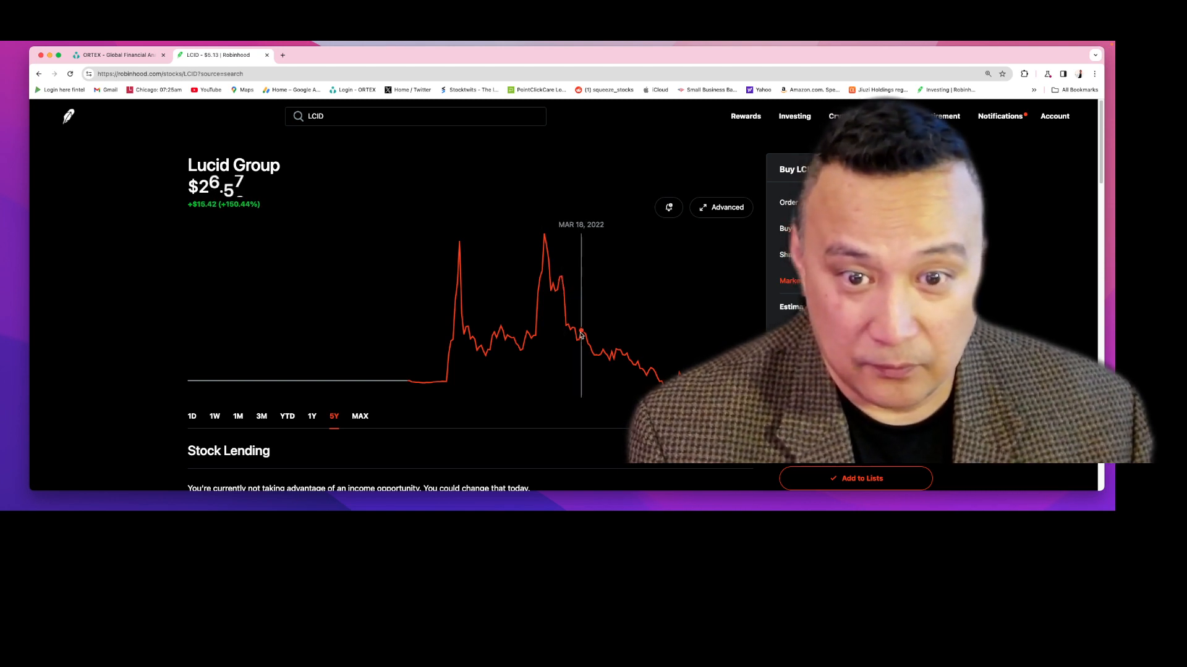
mouse_move(578, 335)
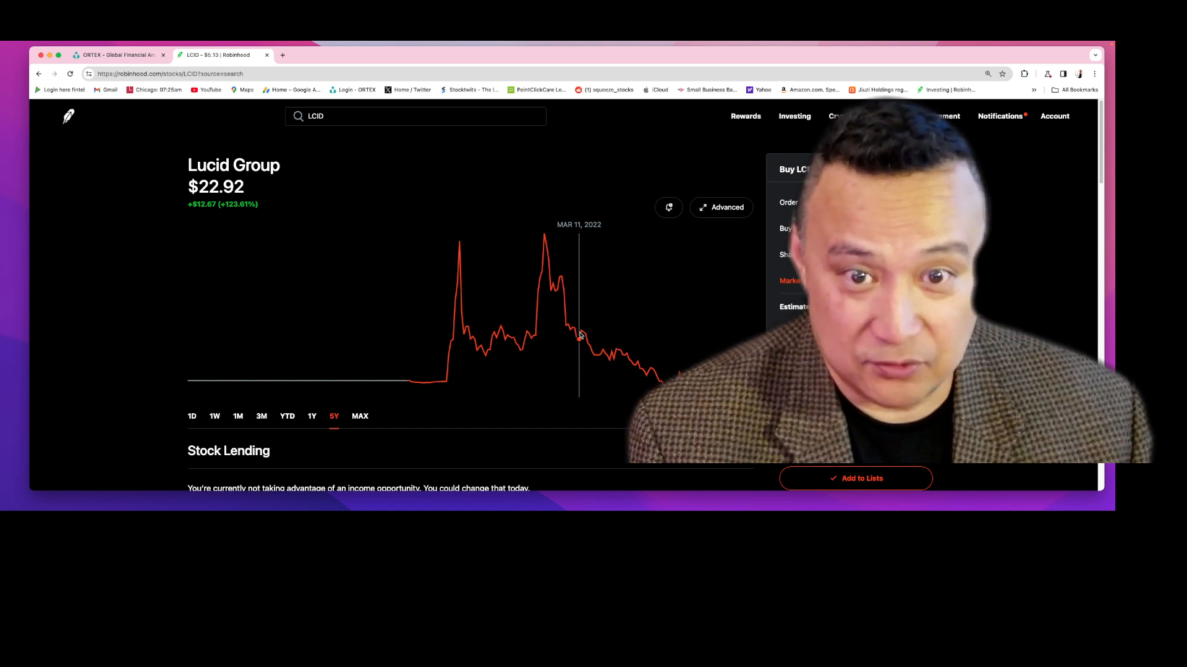
mouse_move(712, 333)
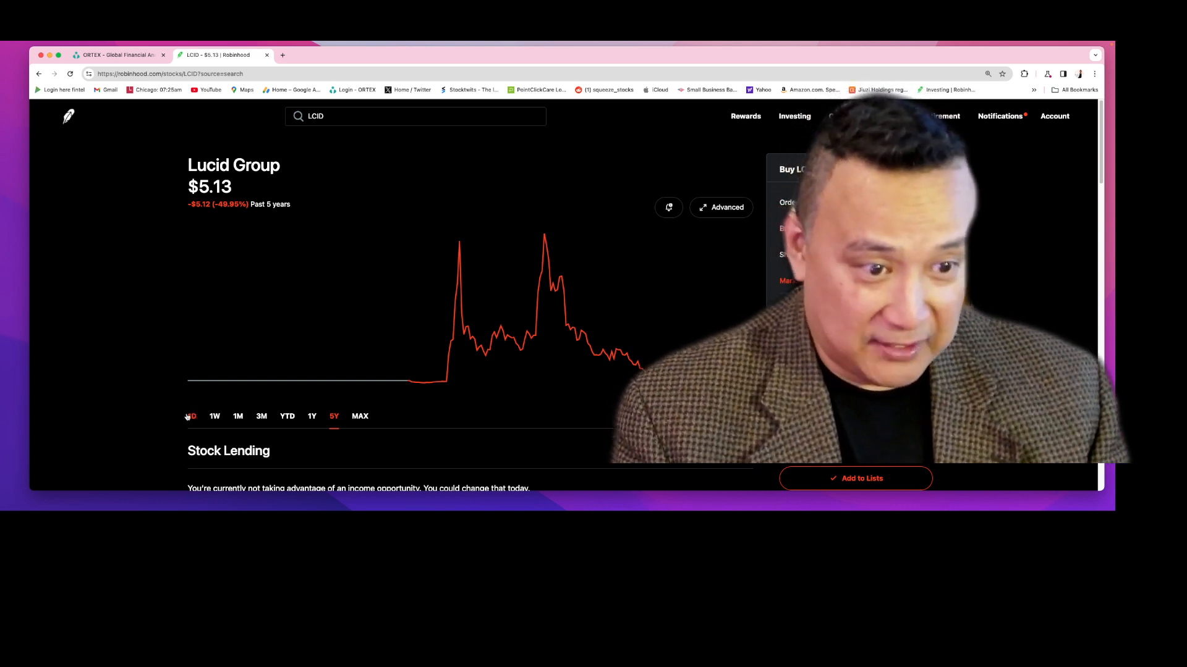
left_click(192, 415)
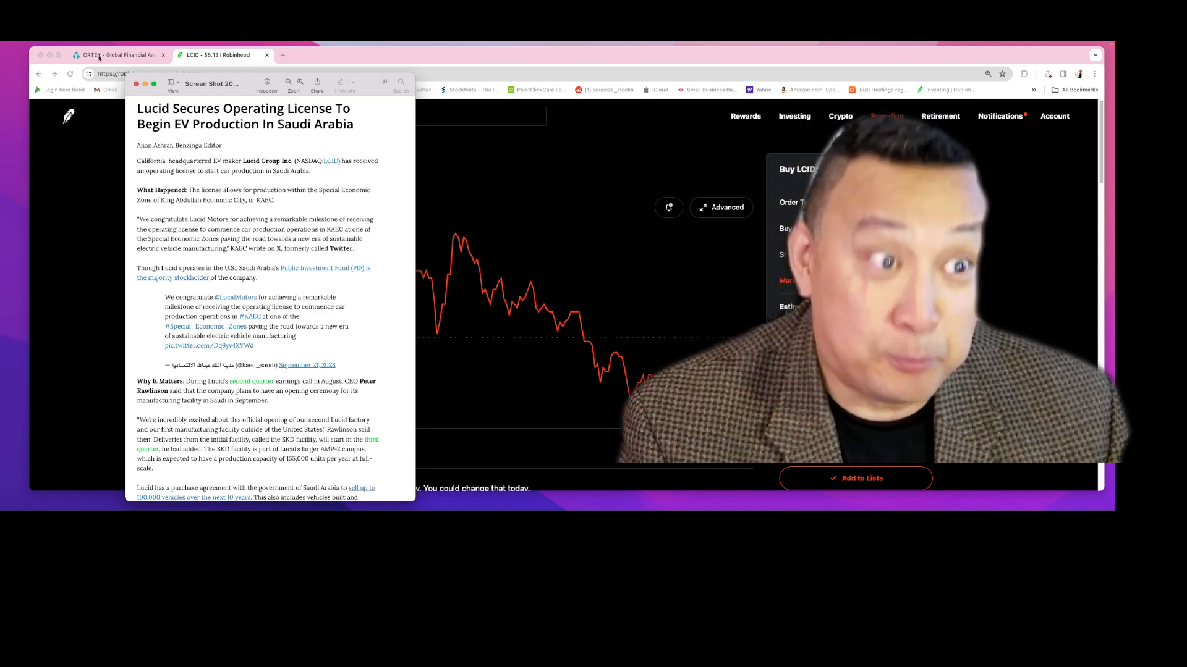
Search ORTEX for LCID so Nasdaq:LCID Lucid Group appears among matching equities.
left_click(114, 54)
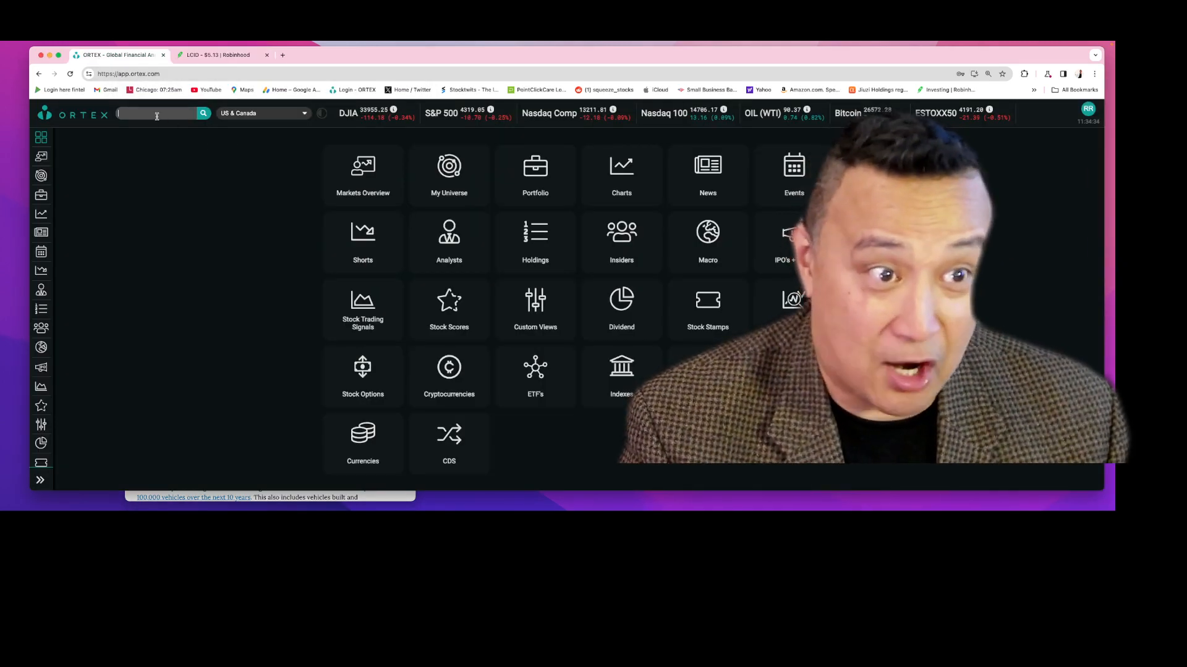
type("LCID")
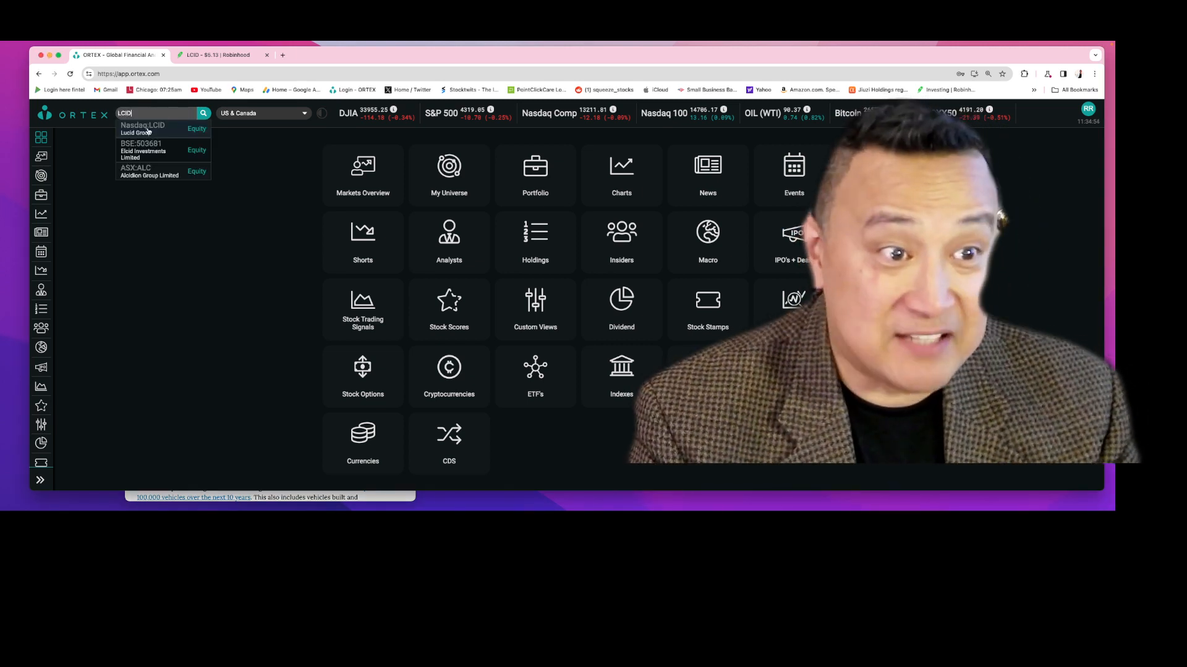
left_click(142, 128)
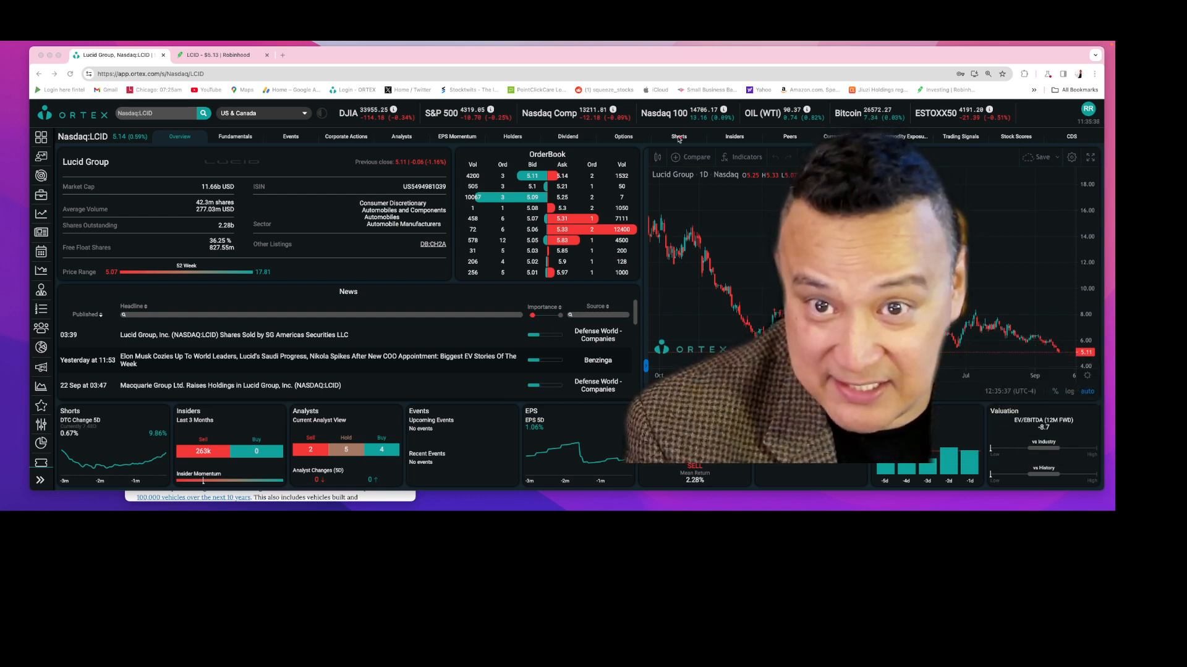
left_click(678, 136)
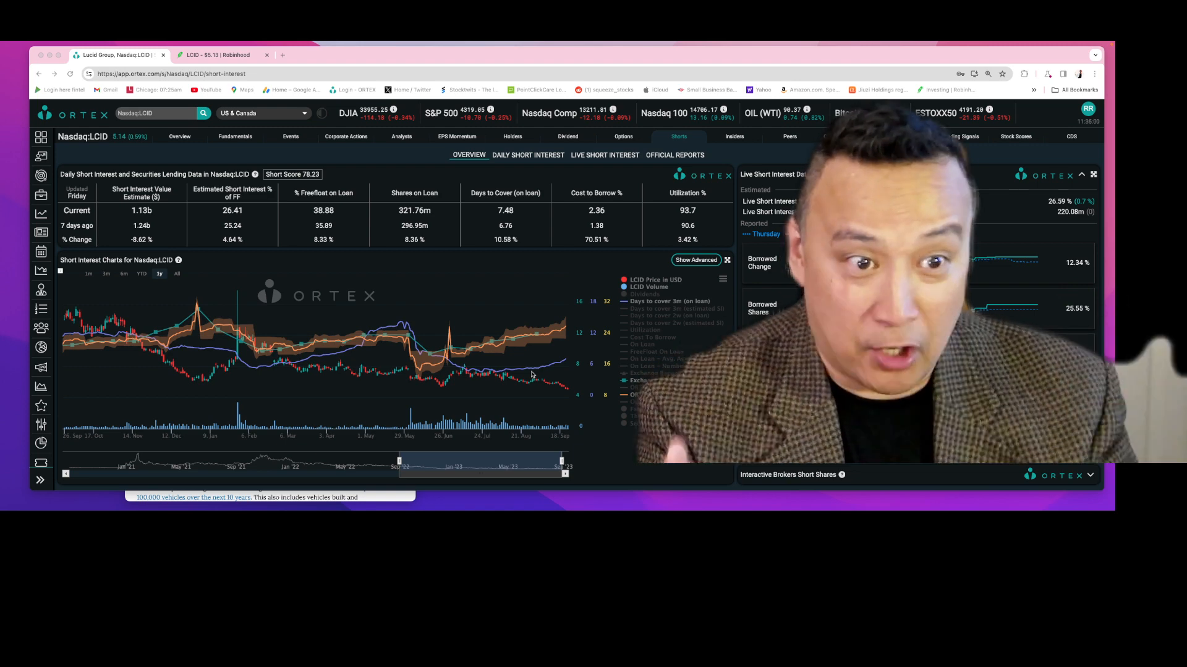
mouse_move(581, 372)
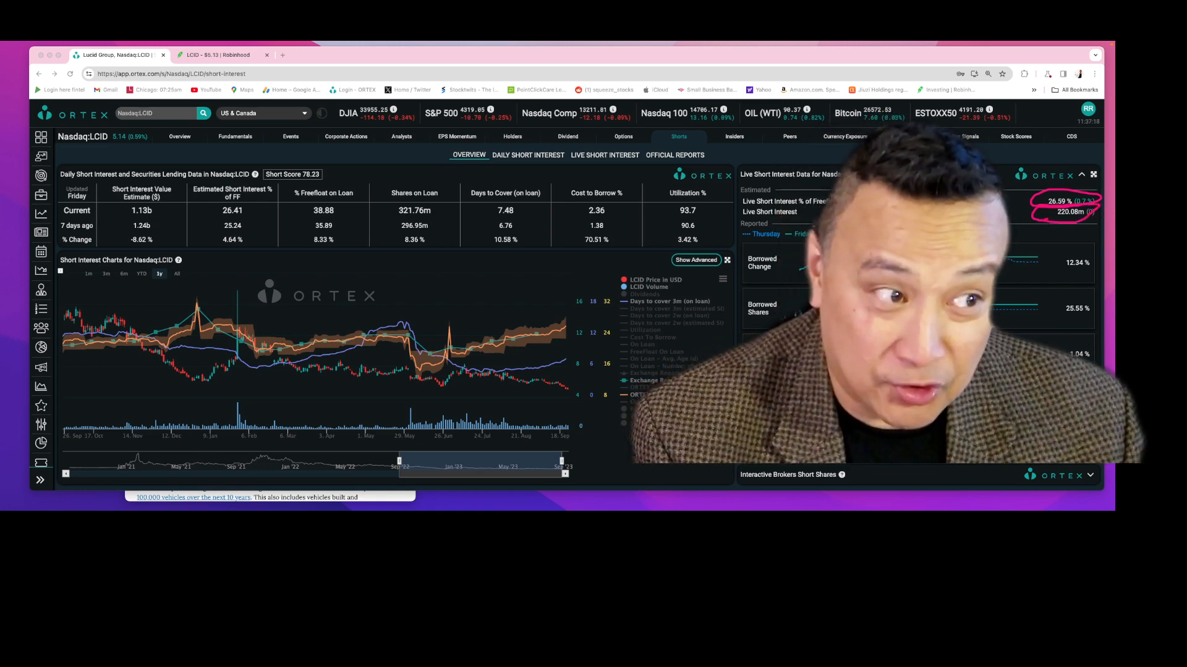
mouse_move(117, 234)
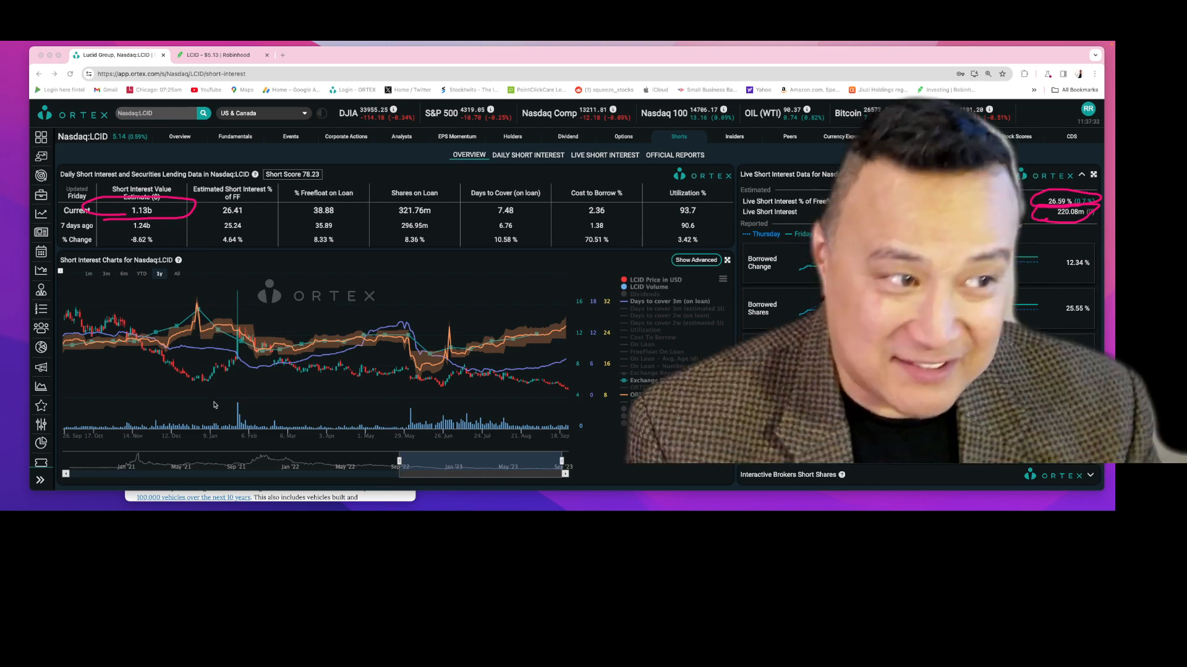
mouse_move(188, 416)
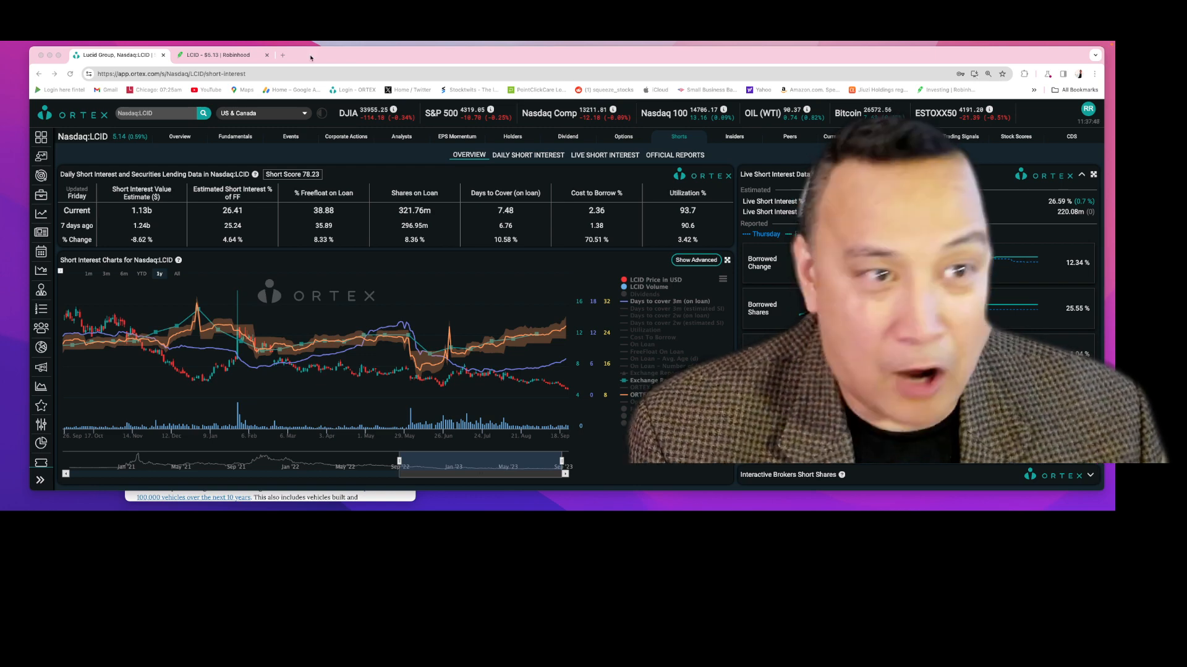
Return to the Robinhood LCID page and add a blank new browser tab.
left_click(216, 54)
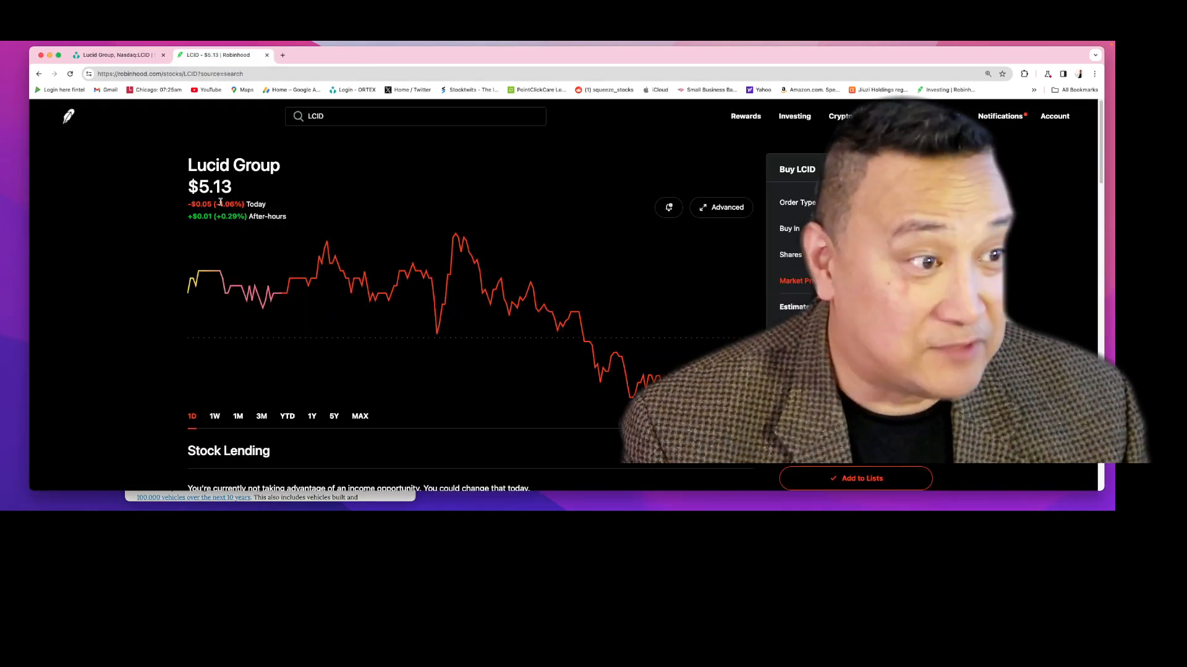
left_click(282, 54)
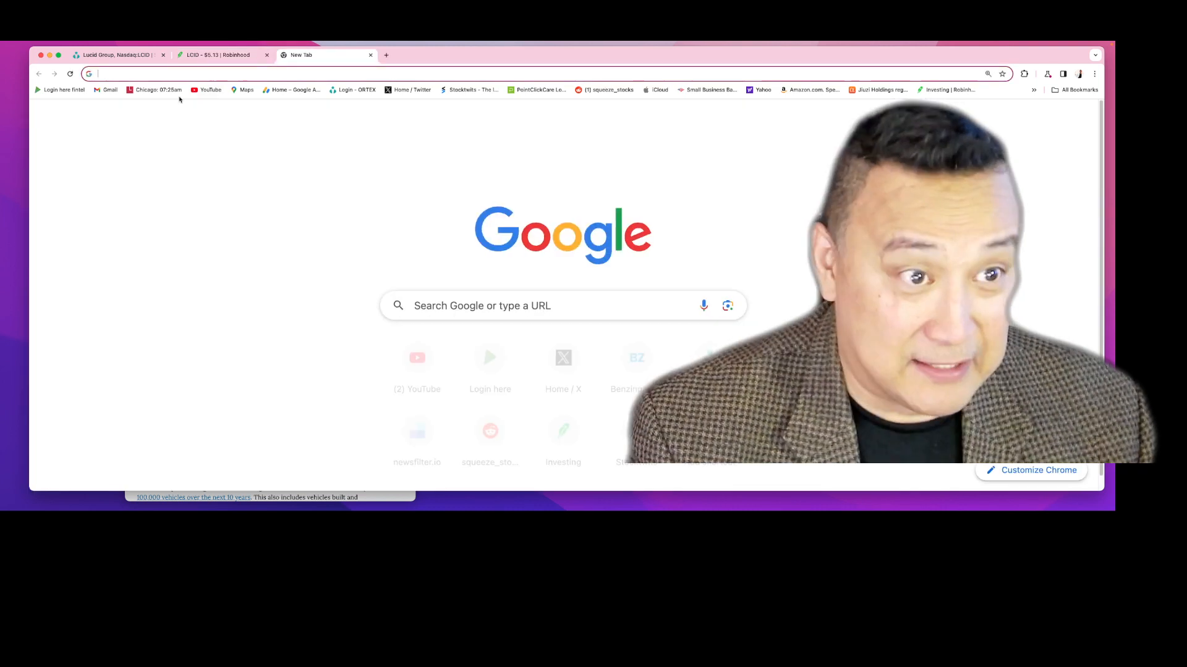
Load time.is/Chicago in the new tab to show the current Chicago time.
left_click(156, 89)
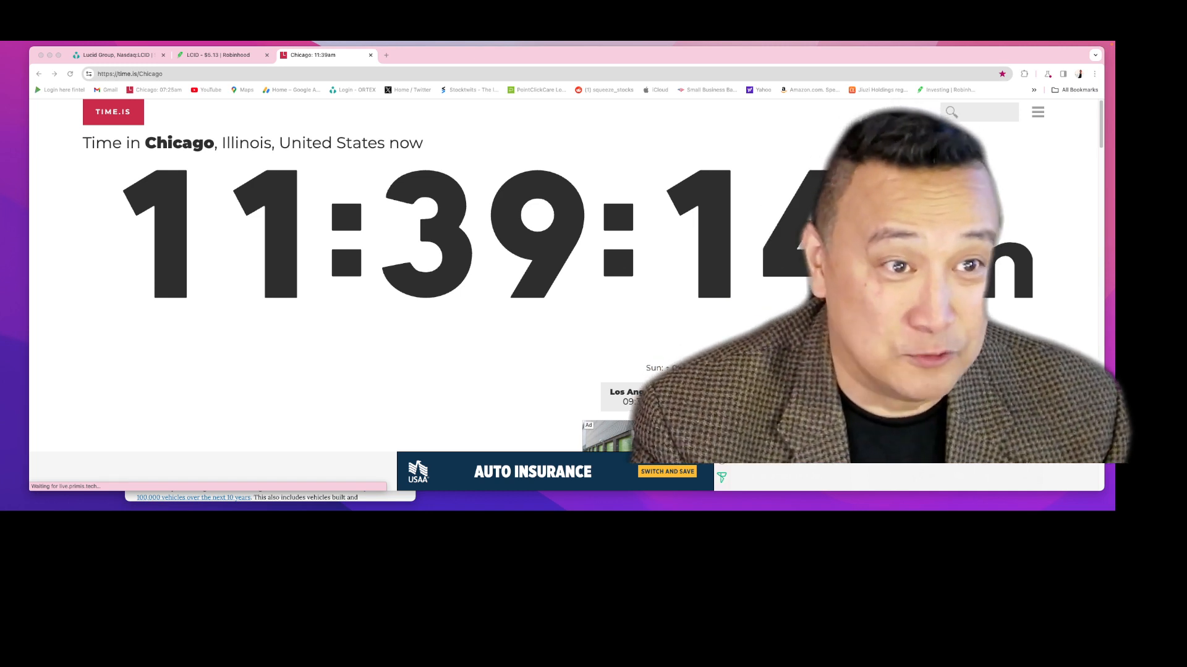
Revisit ORTEX's LCID short interest overview, then bring Robinhood's $5.13 Lucid page back.
left_click(117, 54)
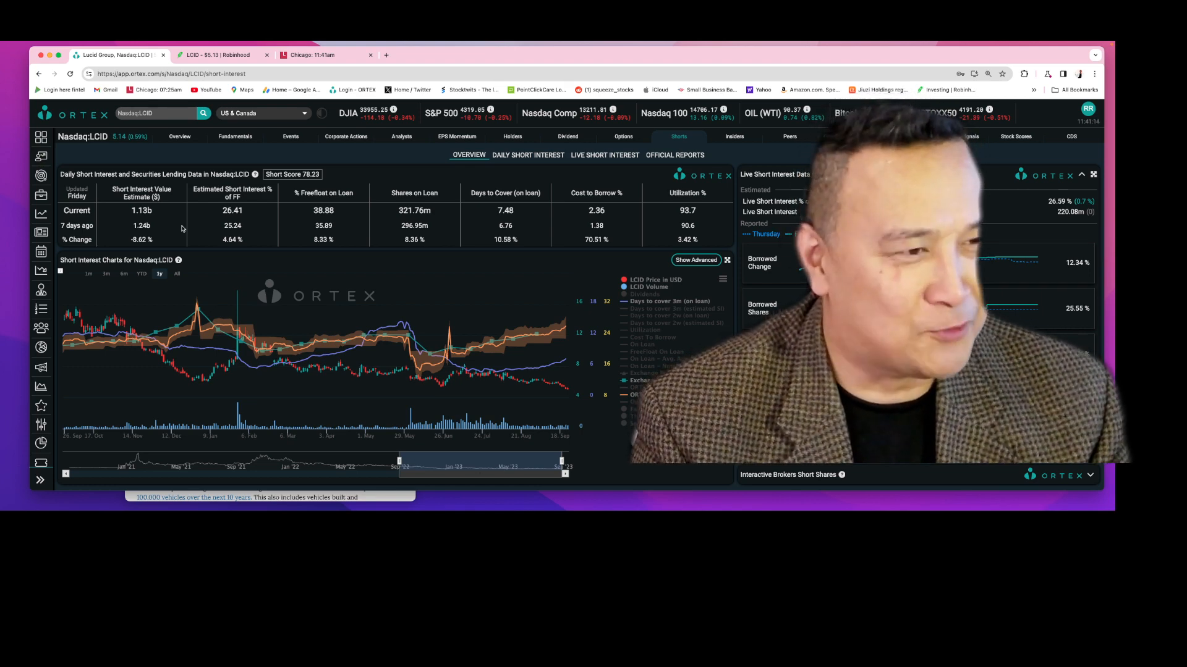
left_click(220, 55)
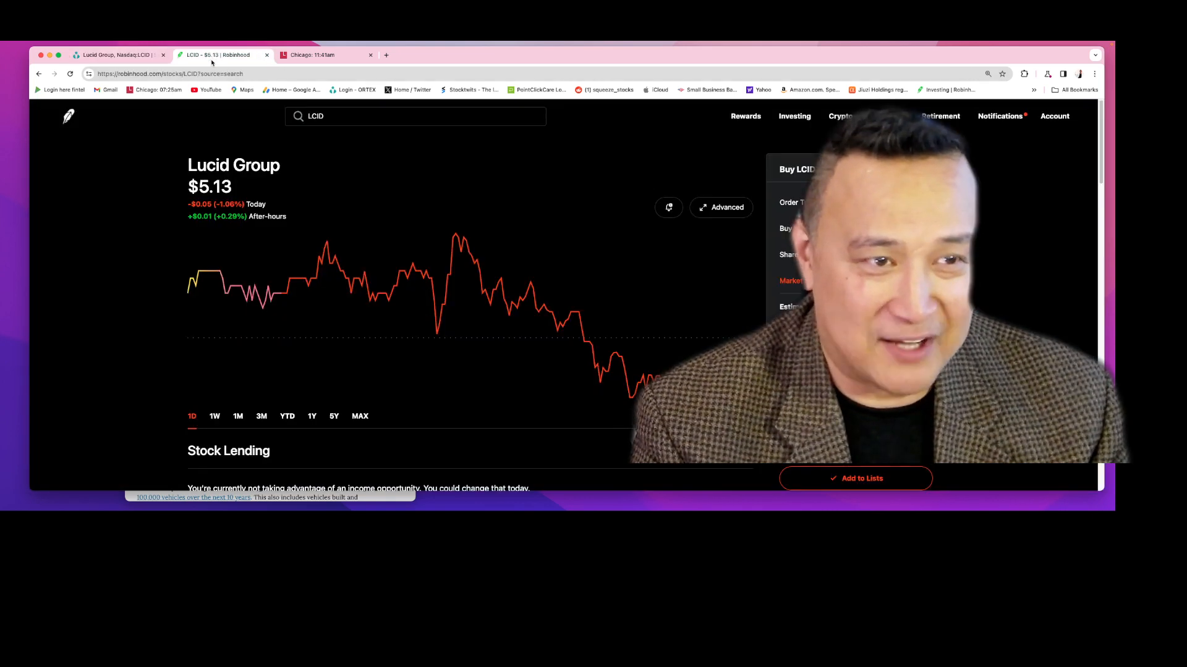
mouse_move(126, 225)
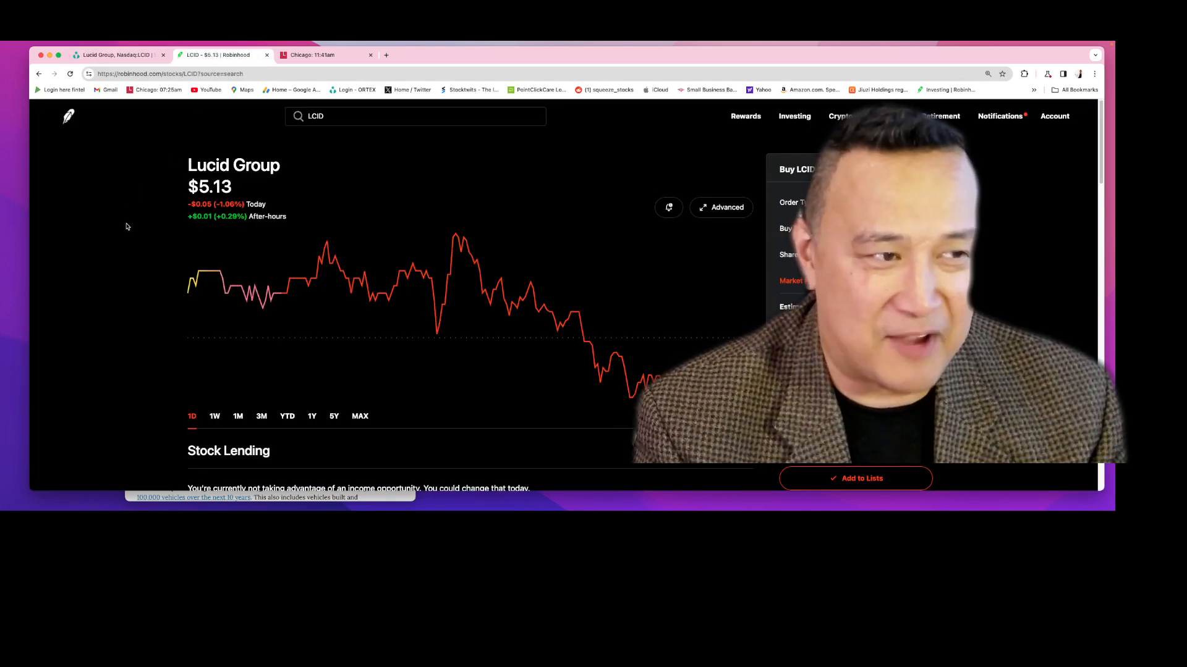